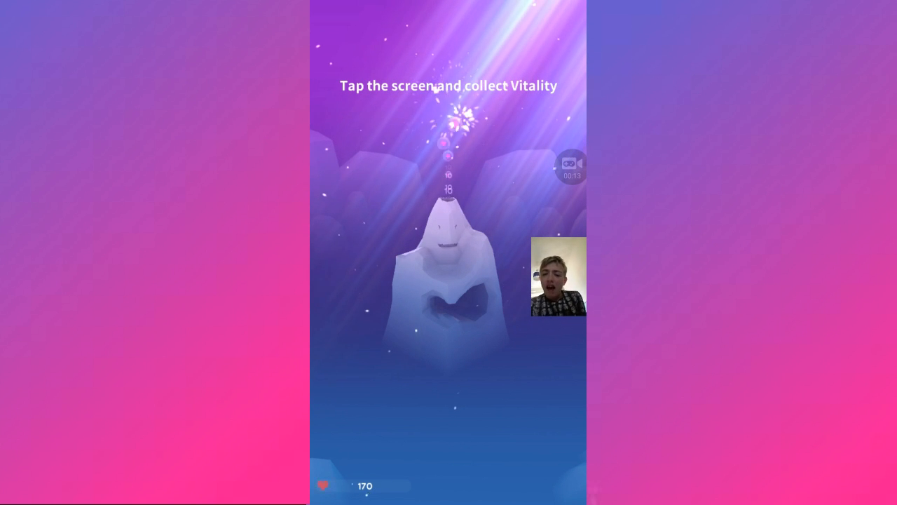
# Tap the stone to collect 210 Vitality, pass the tutorial tips, and open Manage Stone
pyautogui.click(448, 281)
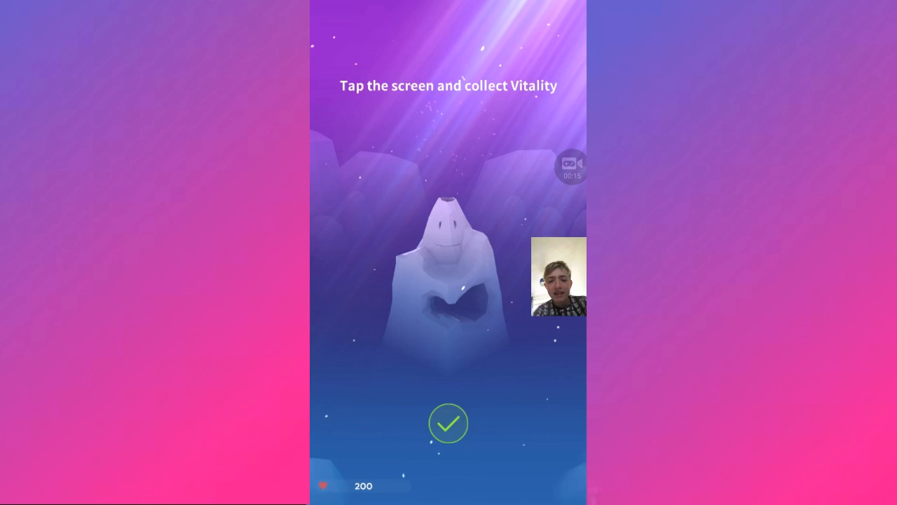
pyautogui.click(449, 423)
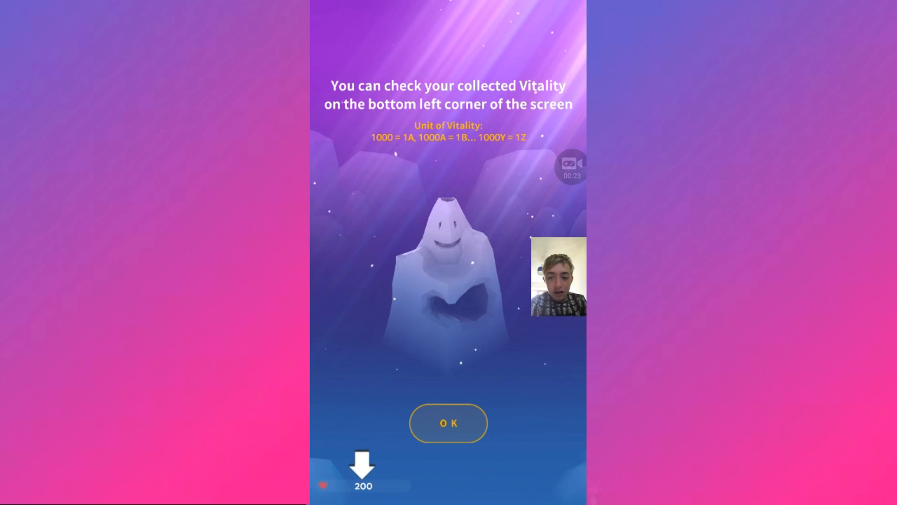
pyautogui.click(448, 422)
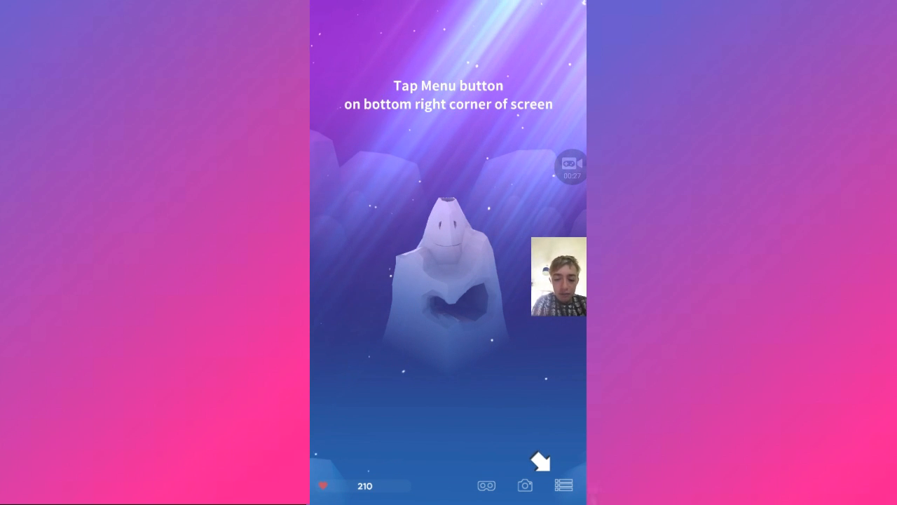
pyautogui.click(564, 484)
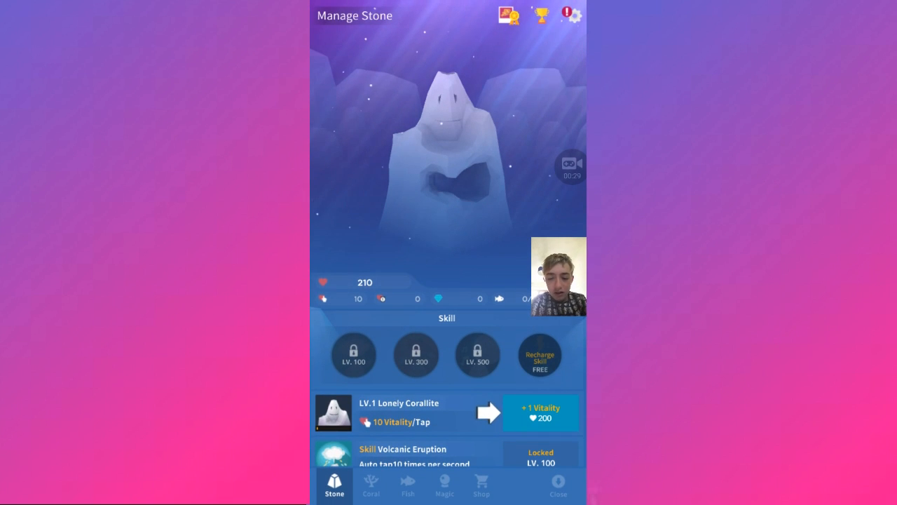
# Upgrade Lonely Corallite to level 2 (11 per tap) and browse corals and Percula Clownfish details
pyautogui.click(539, 412)
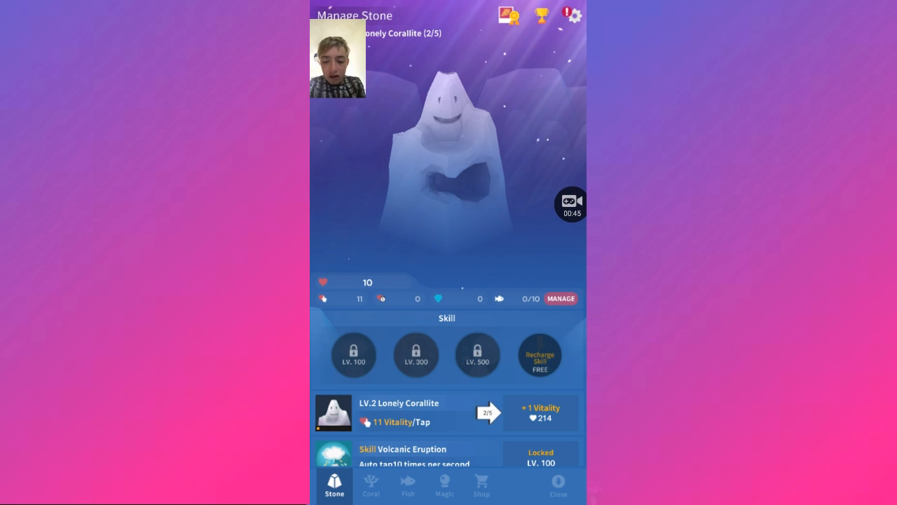
pyautogui.click(371, 485)
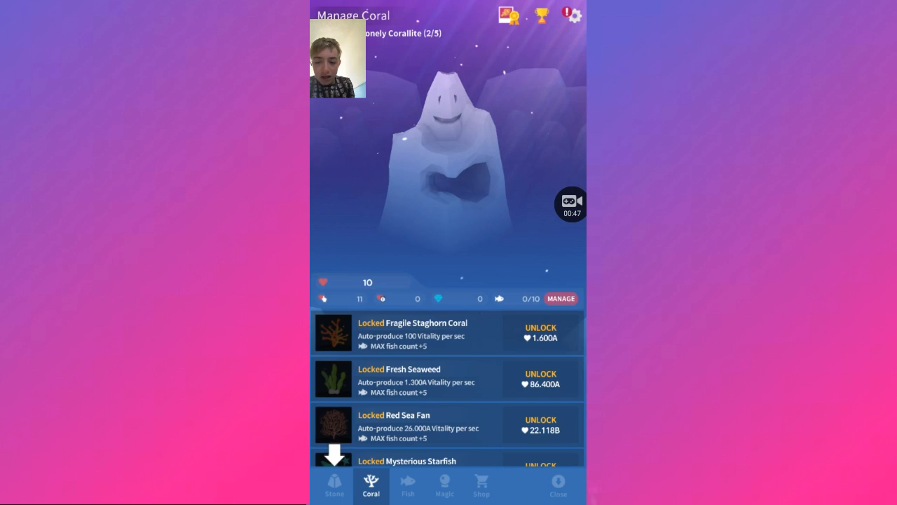
pyautogui.click(335, 485)
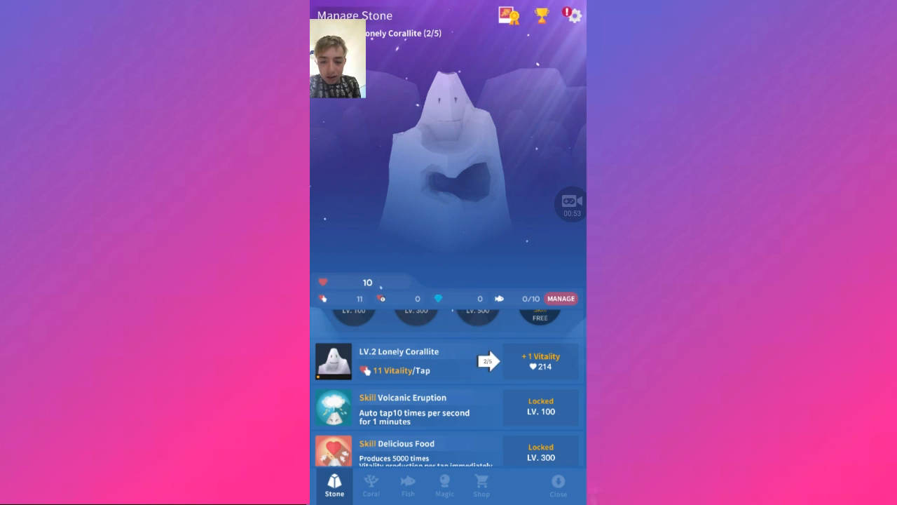
pyautogui.click(407, 485)
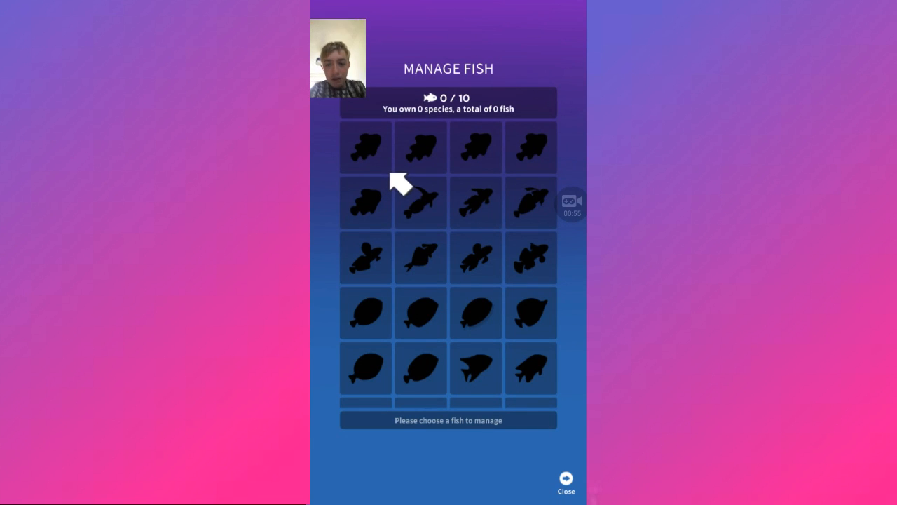
pyautogui.click(421, 201)
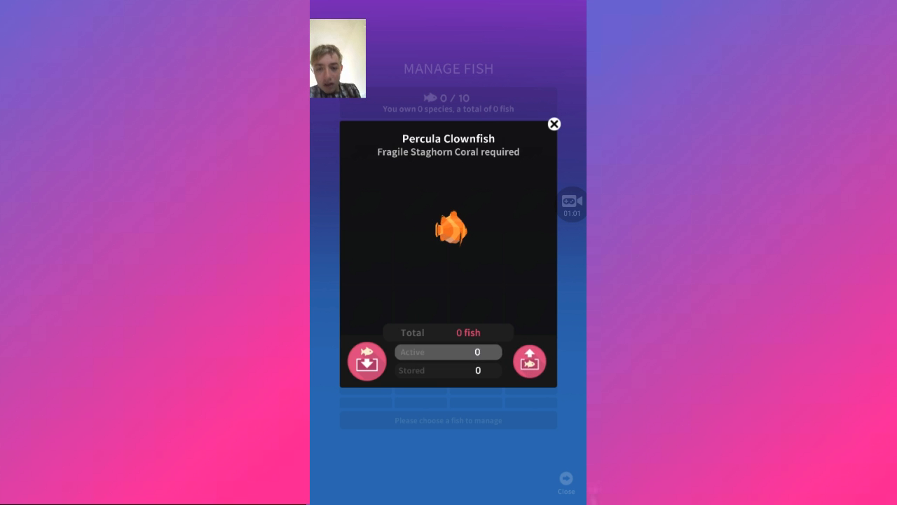
pyautogui.click(554, 123)
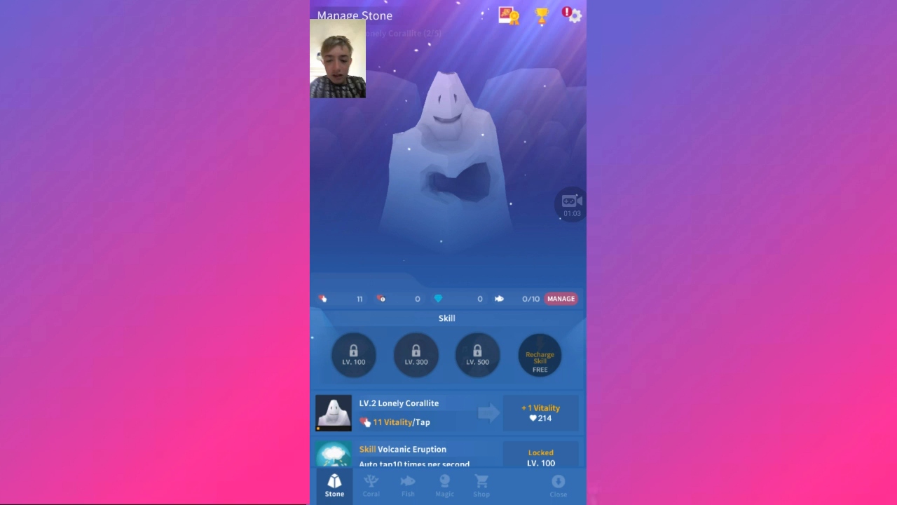
# Tap the stone for Vitality and upgrade Lonely Corallite to level 5 at 14 per tap
pyautogui.click(449, 162)
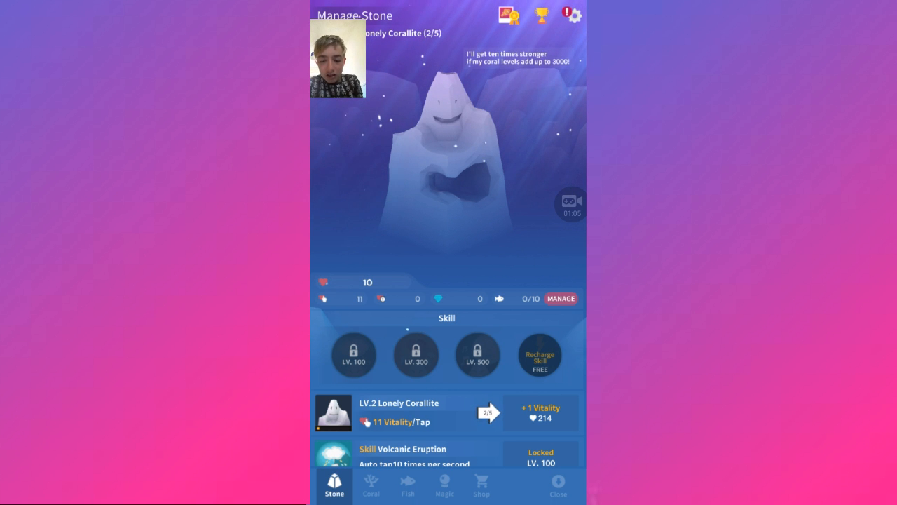
pyautogui.click(447, 140)
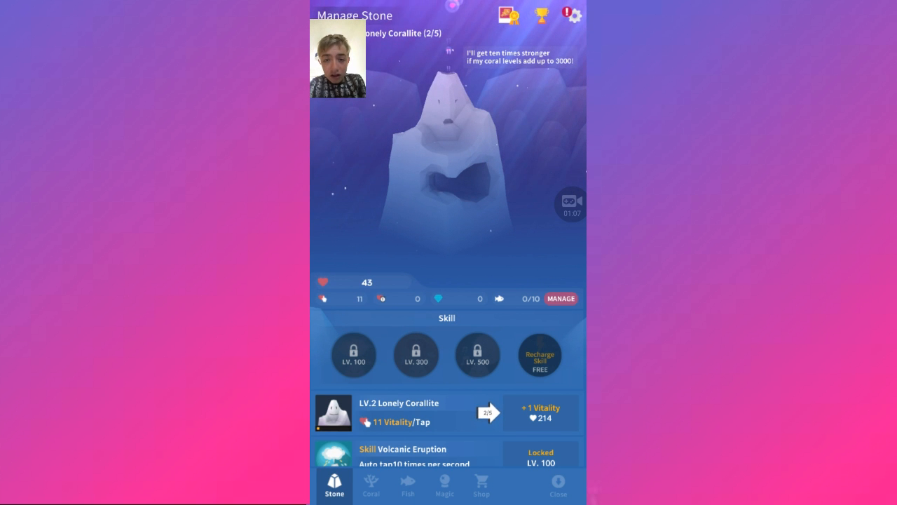
pyautogui.click(446, 140)
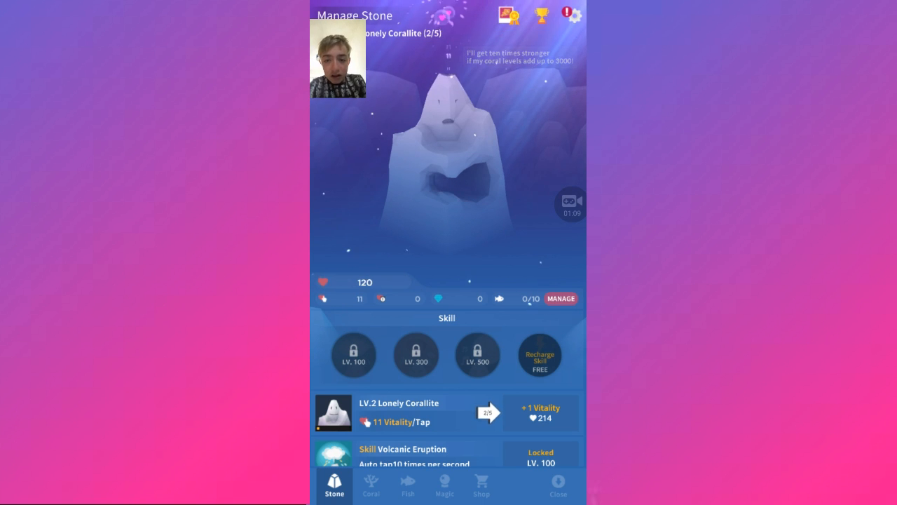
pyautogui.click(558, 485)
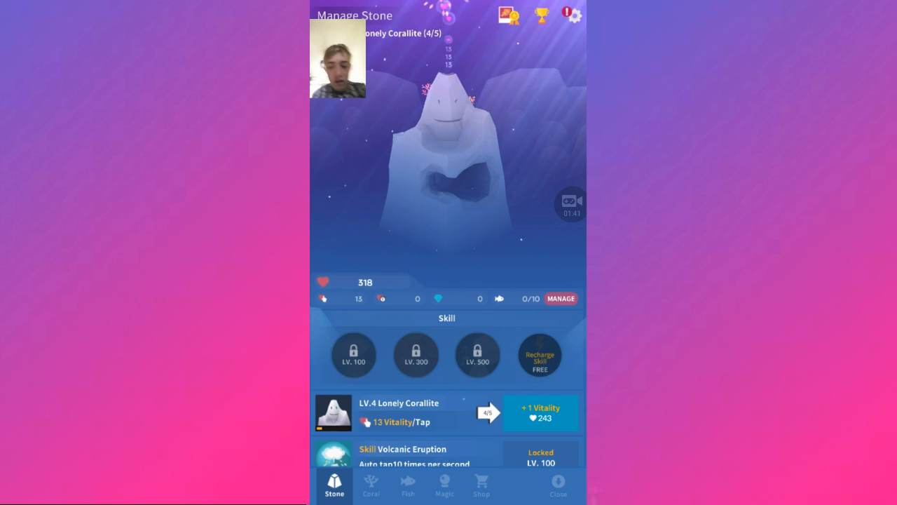
pyautogui.click(540, 412)
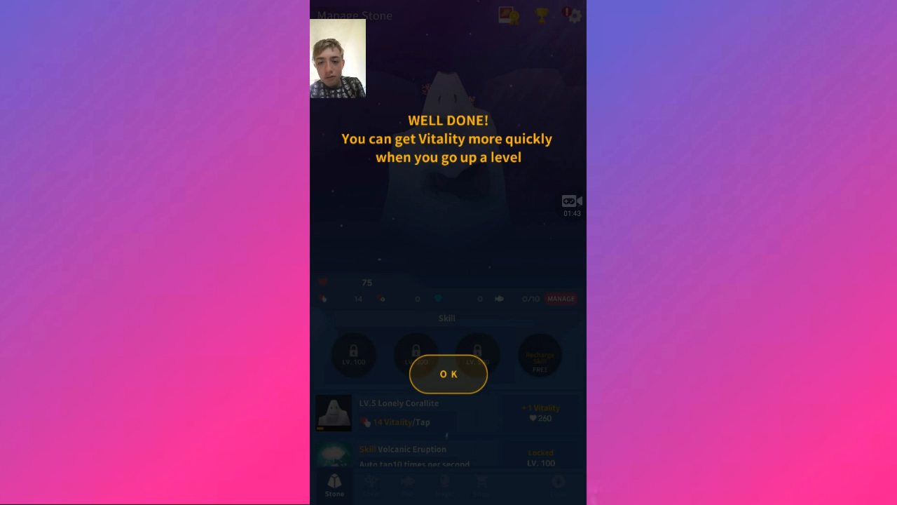
# Dismiss the level-up message, bank 1.615A Vitality, and show the coral list with Fragile Staghorn Coral
pyautogui.click(448, 374)
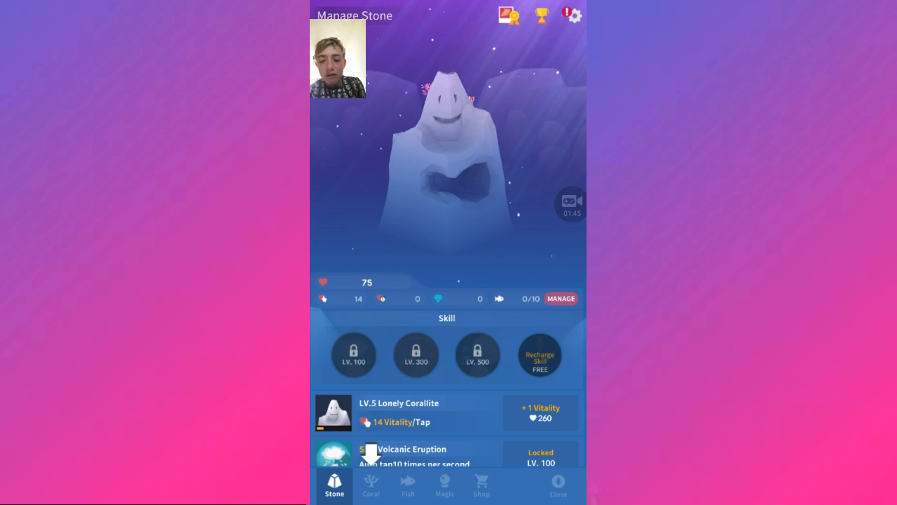
pyautogui.scroll(-3)
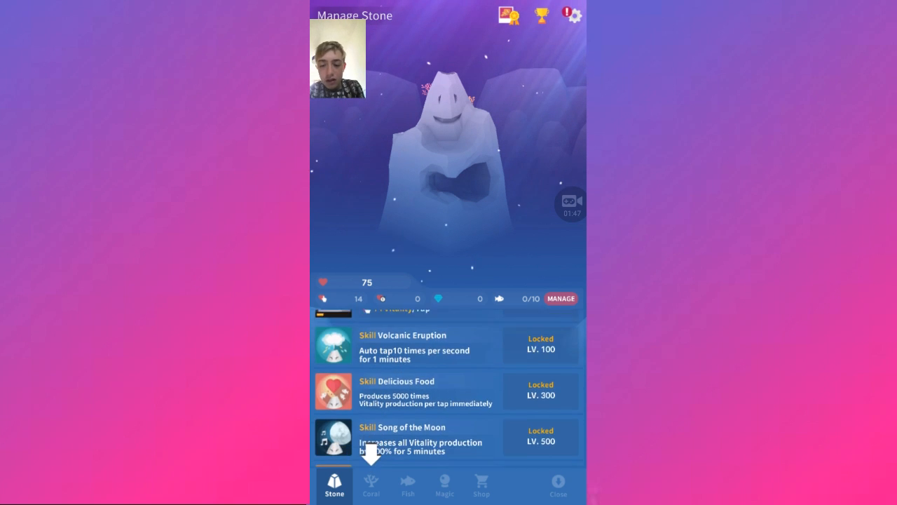
pyautogui.click(371, 486)
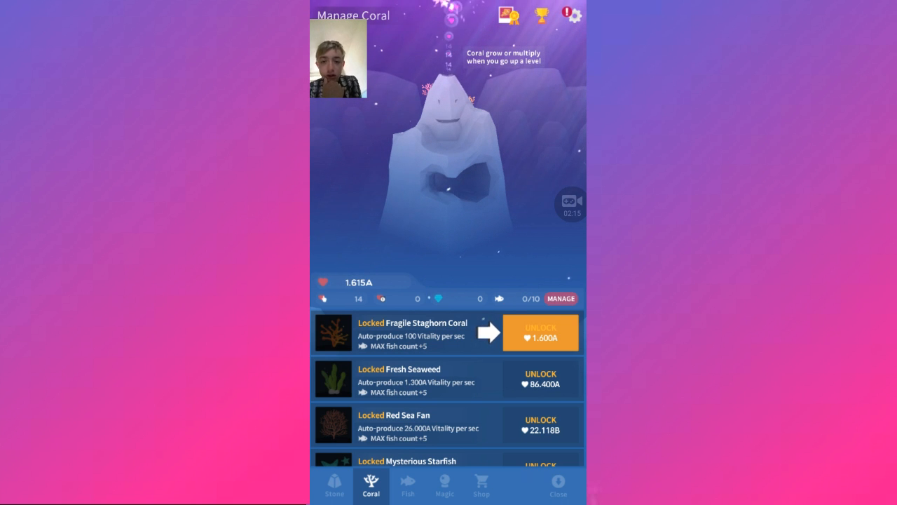
# Unlock Fragile Staghorn Coral, pass the tutorial tips, and upgrade it to level 4
pyautogui.click(540, 333)
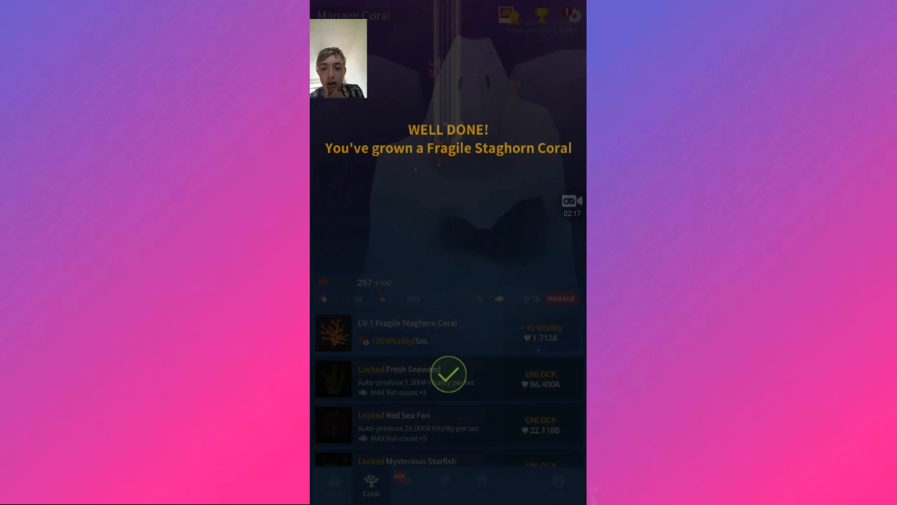
pyautogui.click(448, 373)
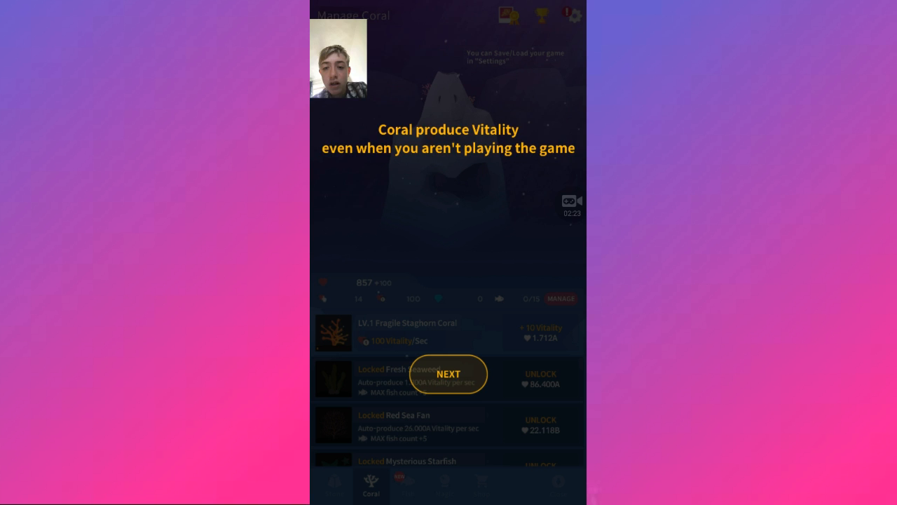
pyautogui.click(448, 374)
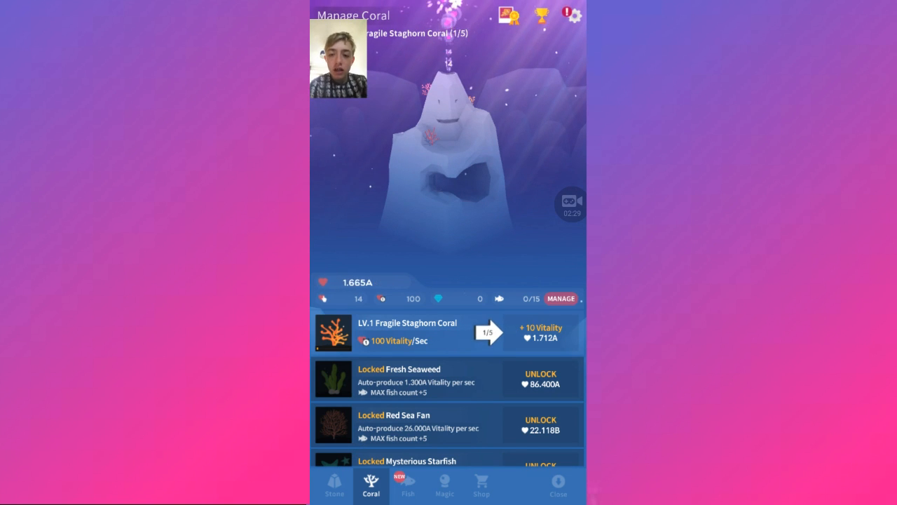
pyautogui.click(486, 332)
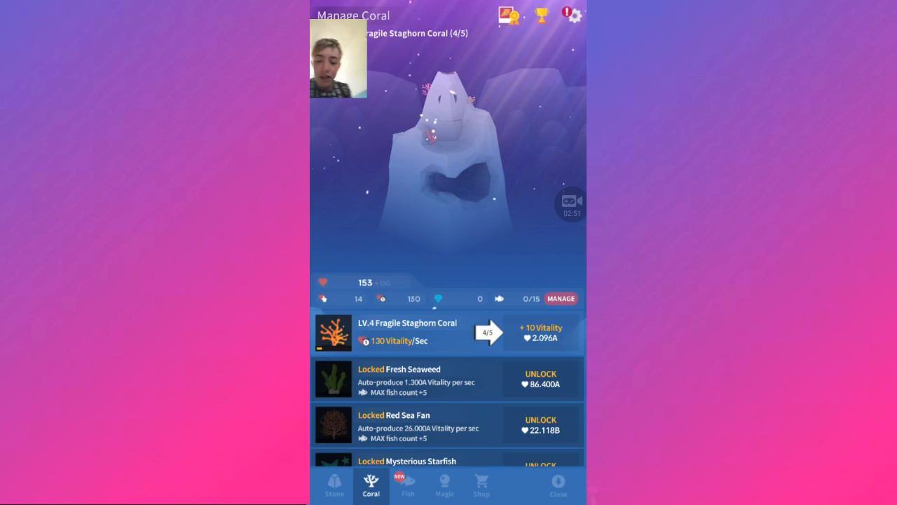
pyautogui.click(408, 485)
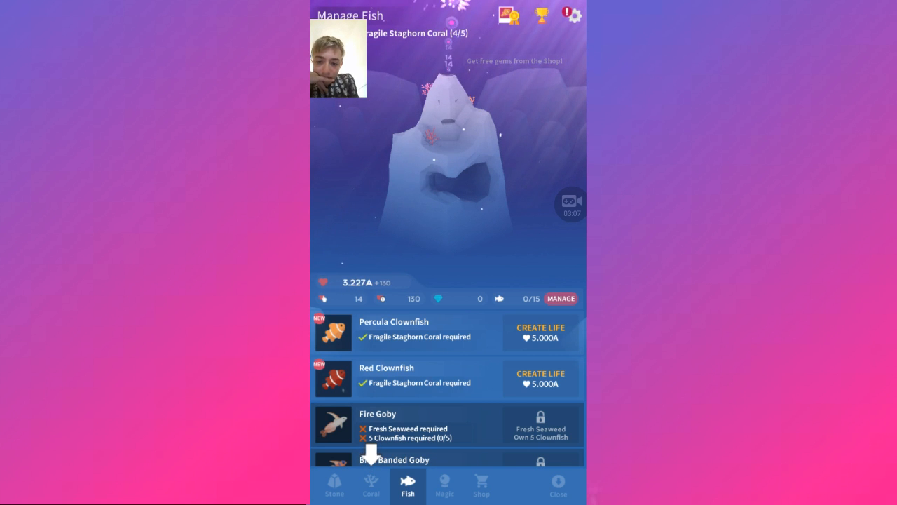
# Create a Percula Clownfish from the fish list
pyautogui.click(371, 486)
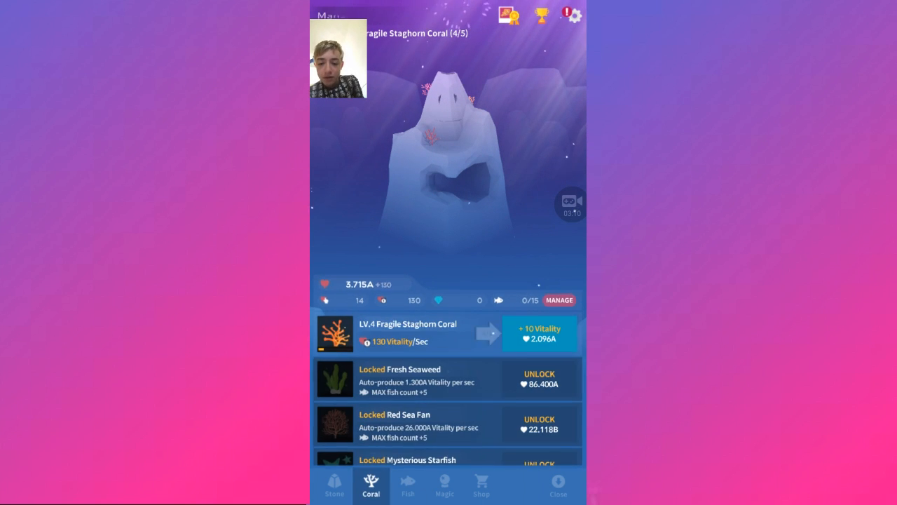
pyautogui.click(407, 486)
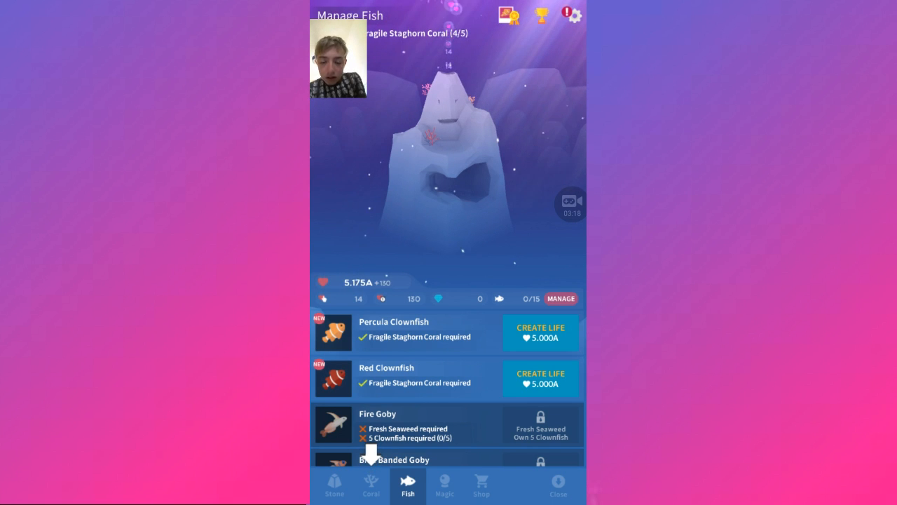
pyautogui.click(541, 333)
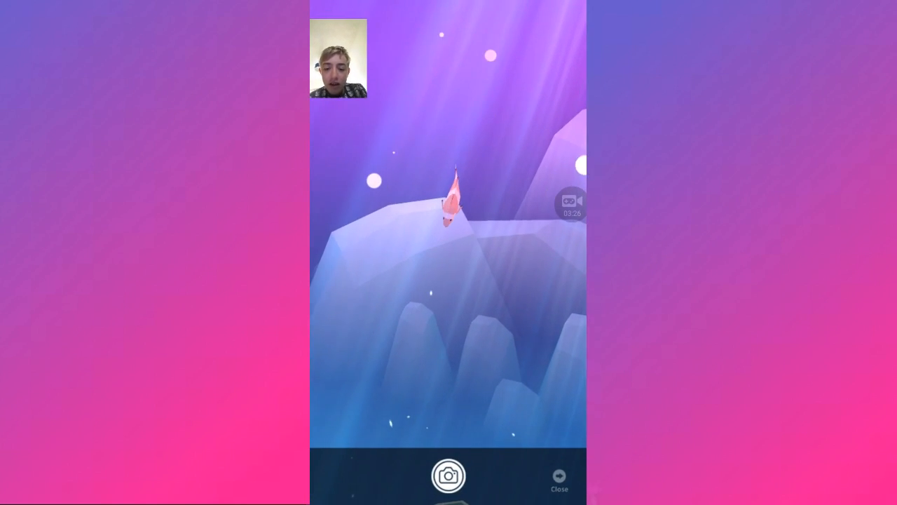
# Photograph the new clownfish, save the image to the gallery, and accept its creation bonus
pyautogui.click(448, 475)
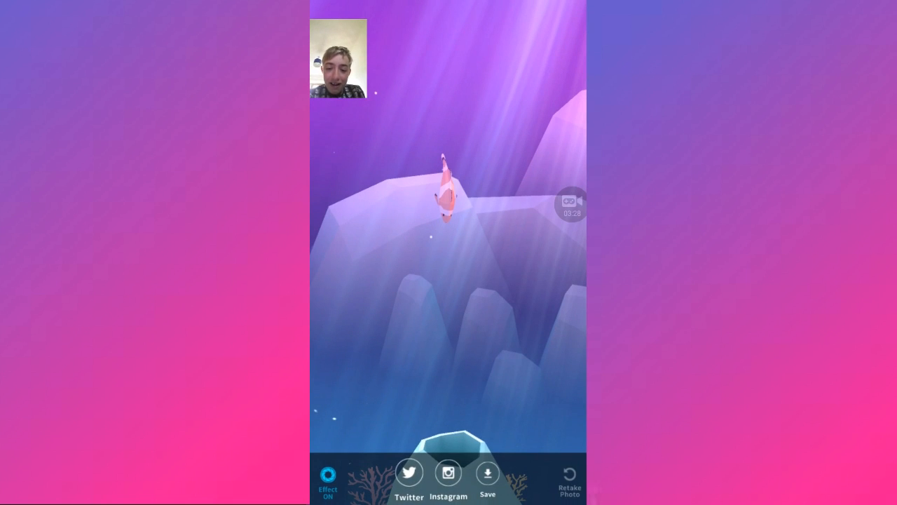
pyautogui.click(486, 472)
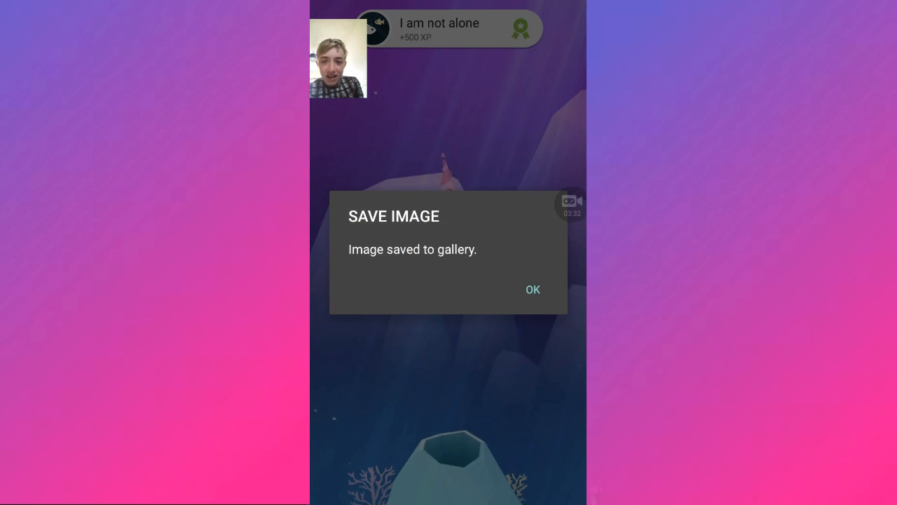
pyautogui.click(533, 290)
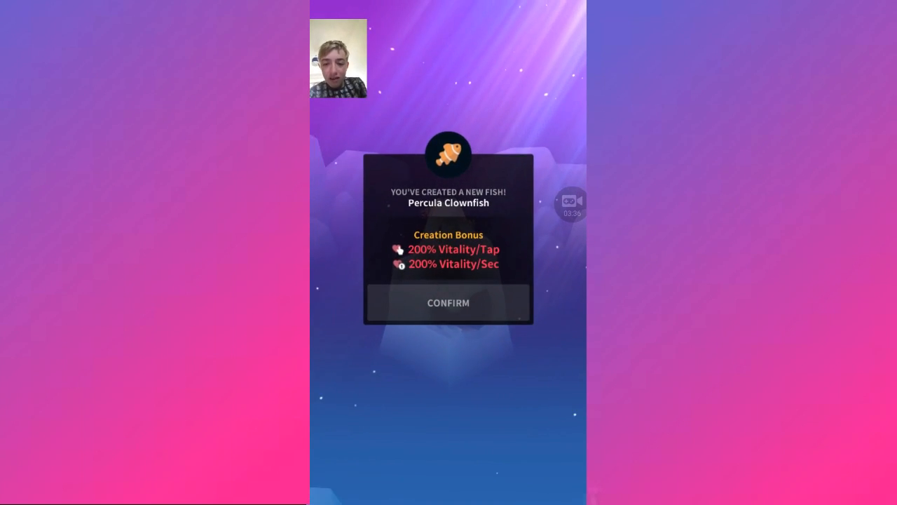
pyautogui.click(448, 303)
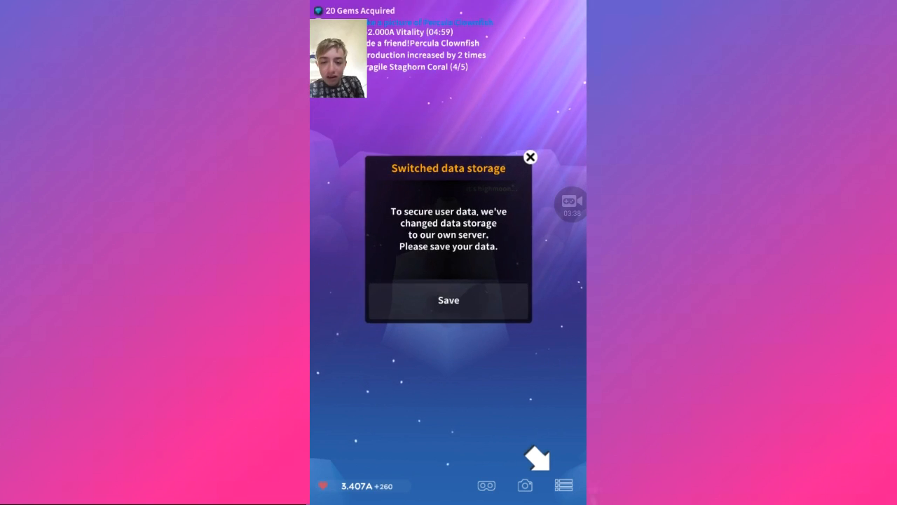
# Acknowledge the data-storage notice and agree to save game progress to the server
pyautogui.click(448, 300)
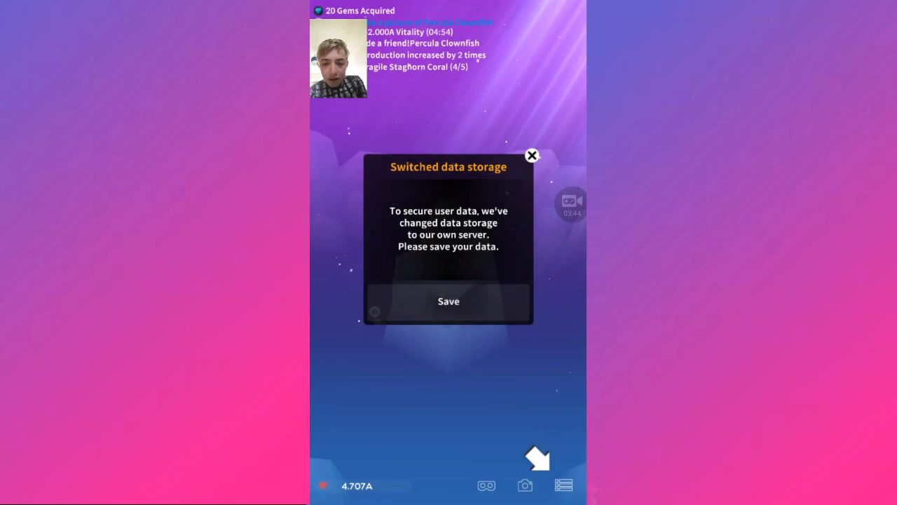
pyautogui.click(448, 301)
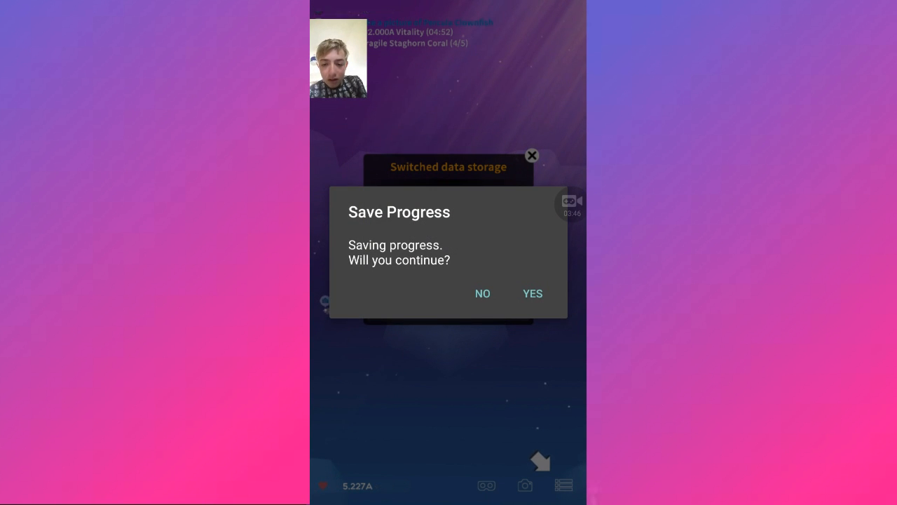
pyautogui.click(532, 293)
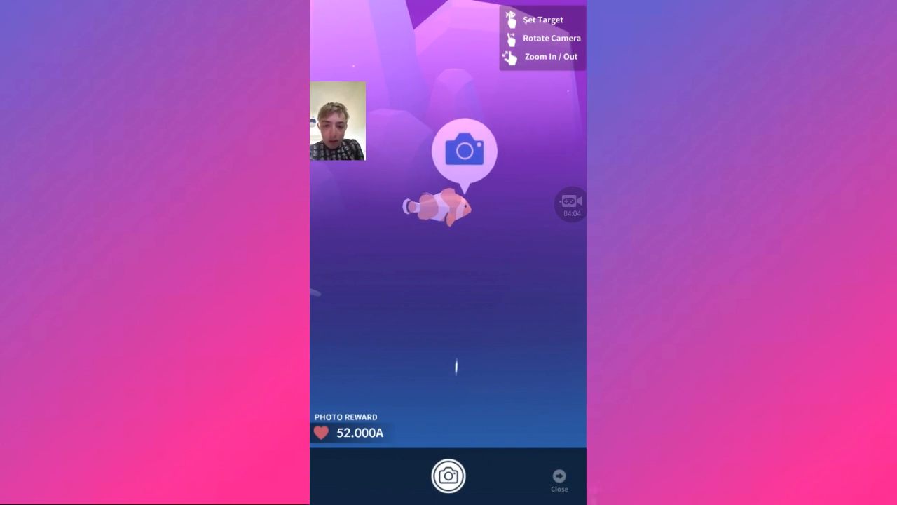
# Photograph the clownfish with the effect turned off and collect the 52.000A Vitality reward
pyautogui.click(448, 476)
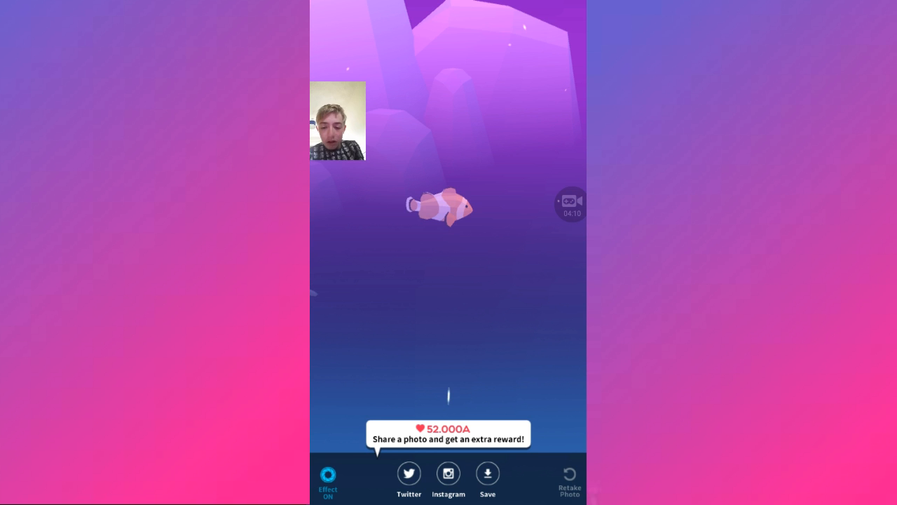
pyautogui.click(327, 480)
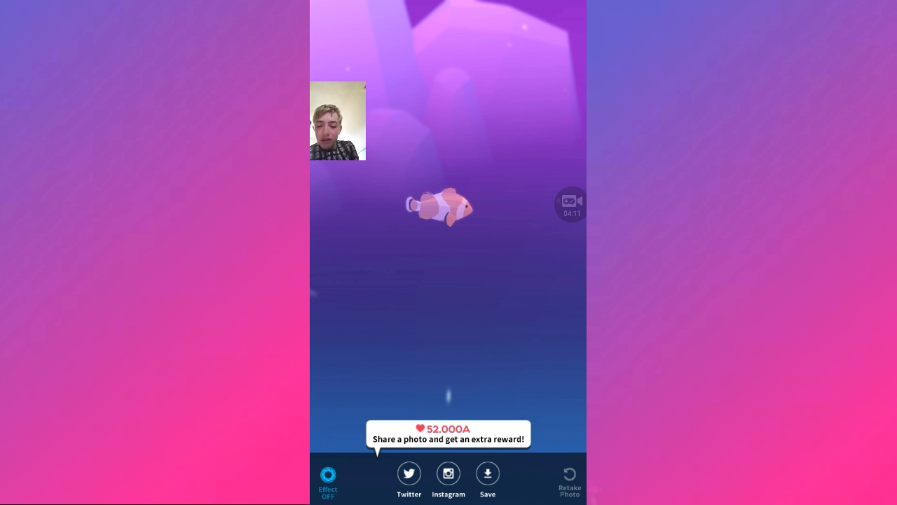
pyautogui.click(487, 477)
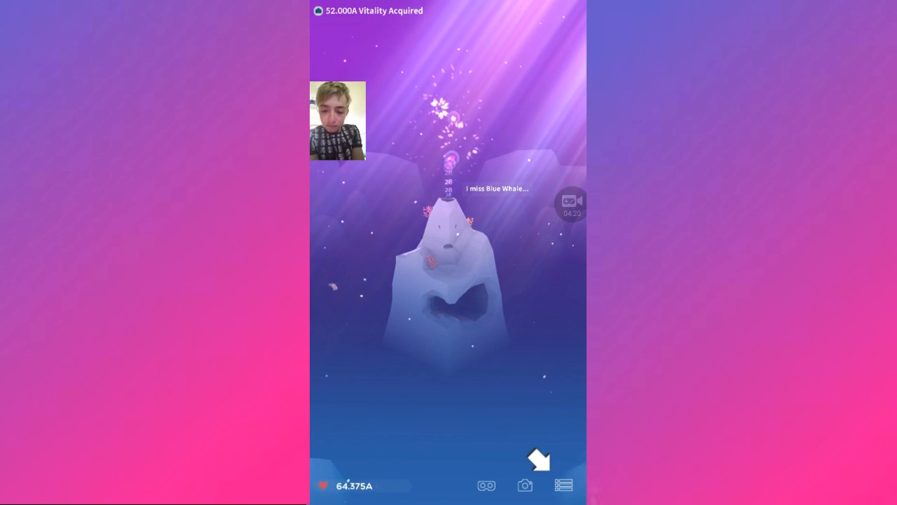
pyautogui.click(563, 485)
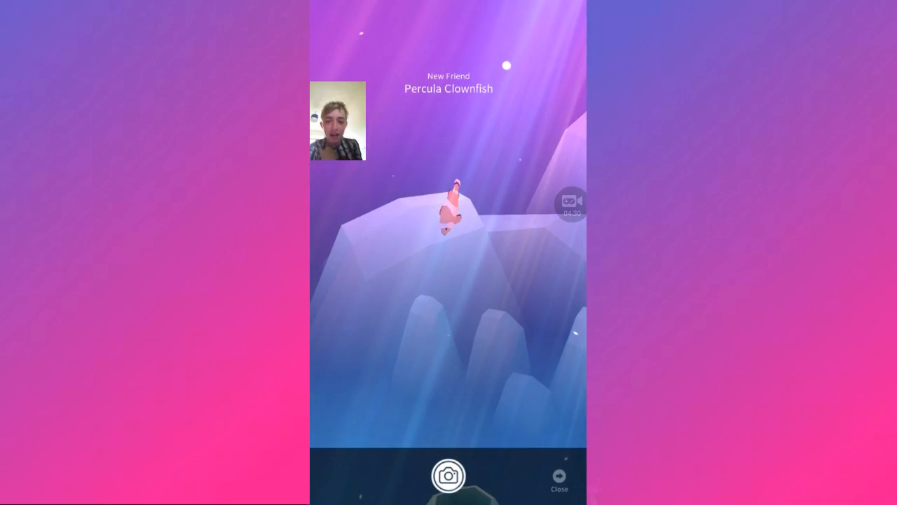
# Photograph the second Percula Clownfish, skip sharing, and accept its creation bonus
pyautogui.click(449, 475)
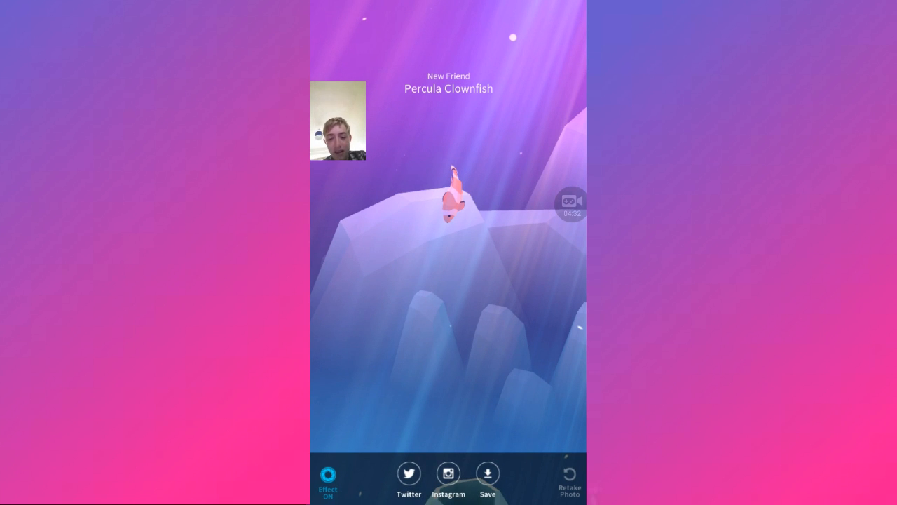
pyautogui.click(487, 480)
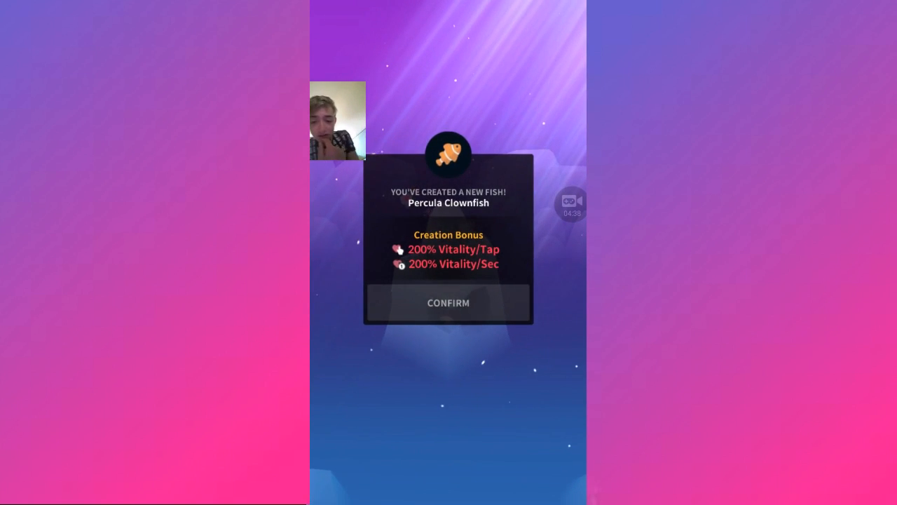
pyautogui.click(448, 303)
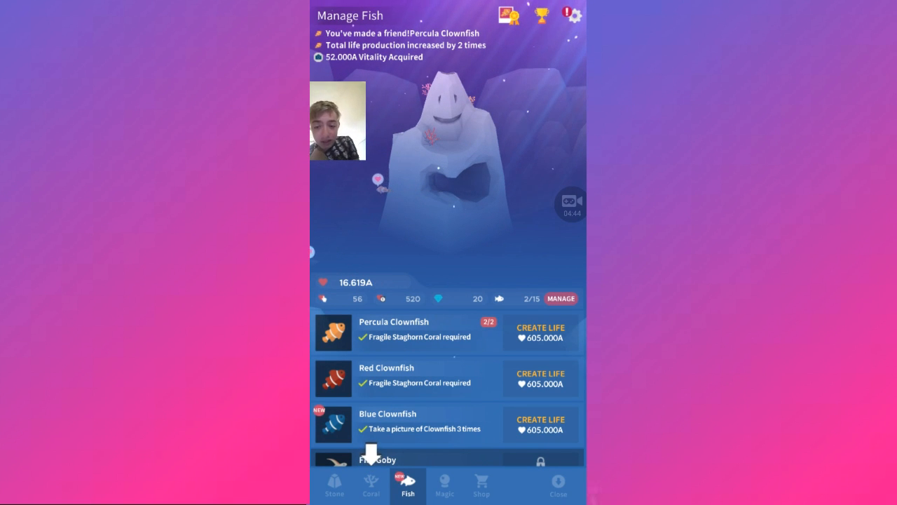
# Repeatedly apply the +40 Vitality upgrade to bring Fragile Staghorn Coral to level 13
pyautogui.click(370, 485)
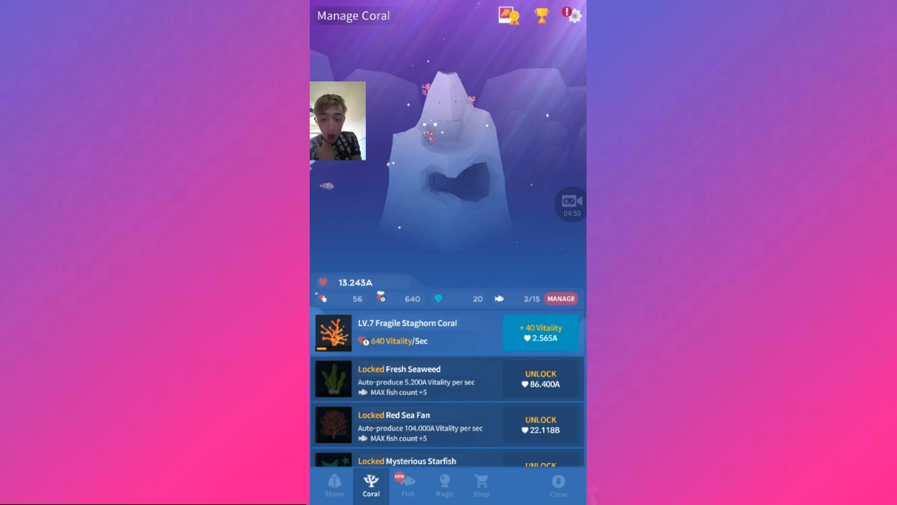
pyautogui.click(540, 332)
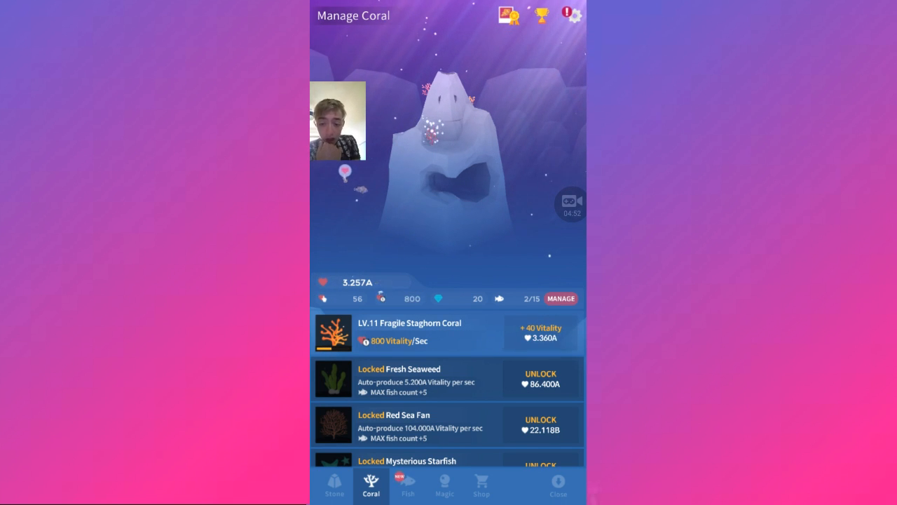
pyautogui.click(540, 332)
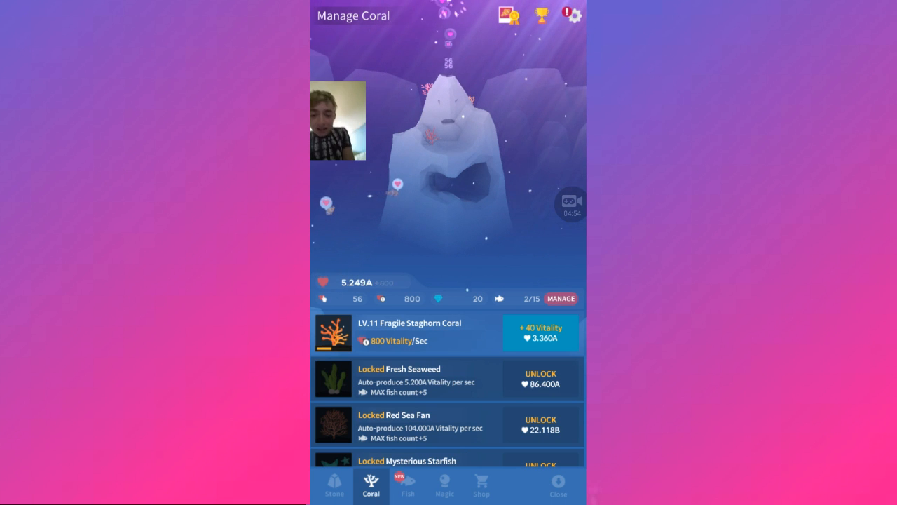
pyautogui.click(540, 333)
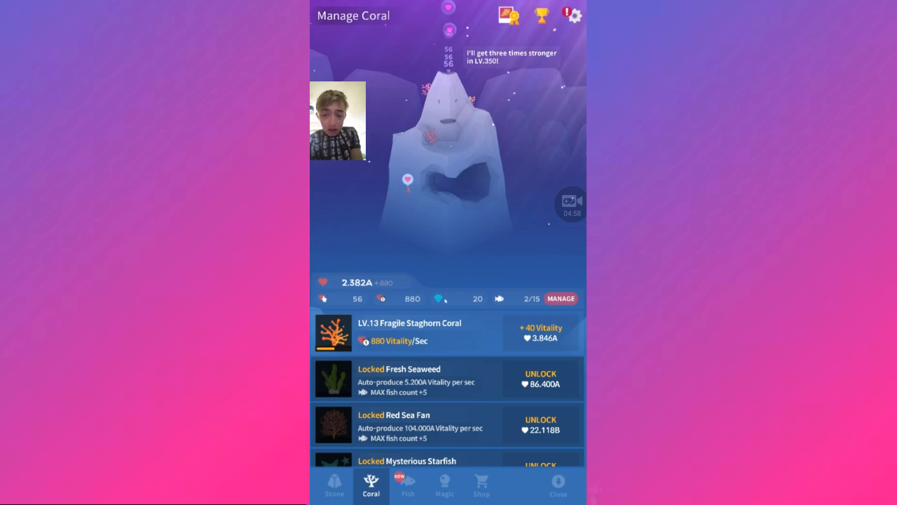
pyautogui.click(540, 332)
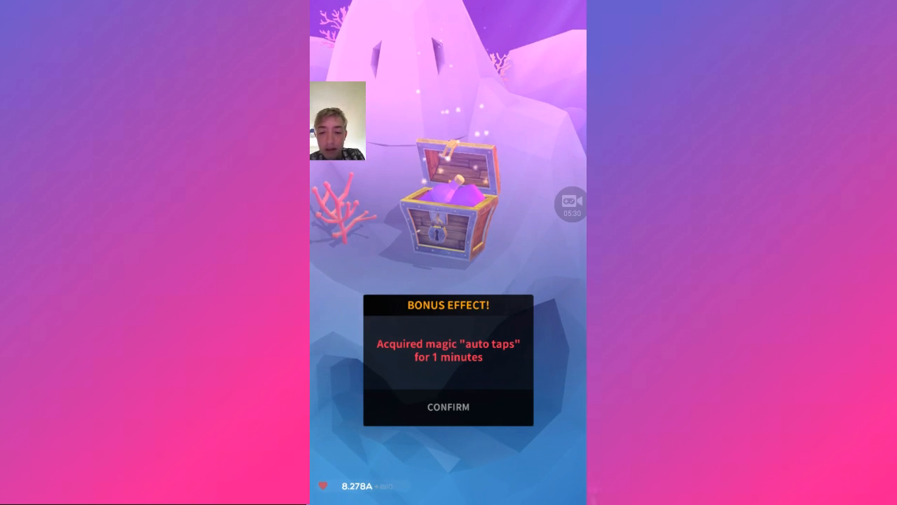
# Confirm the chest's bonus effect: five magic auto taps per second for one minute
pyautogui.click(448, 407)
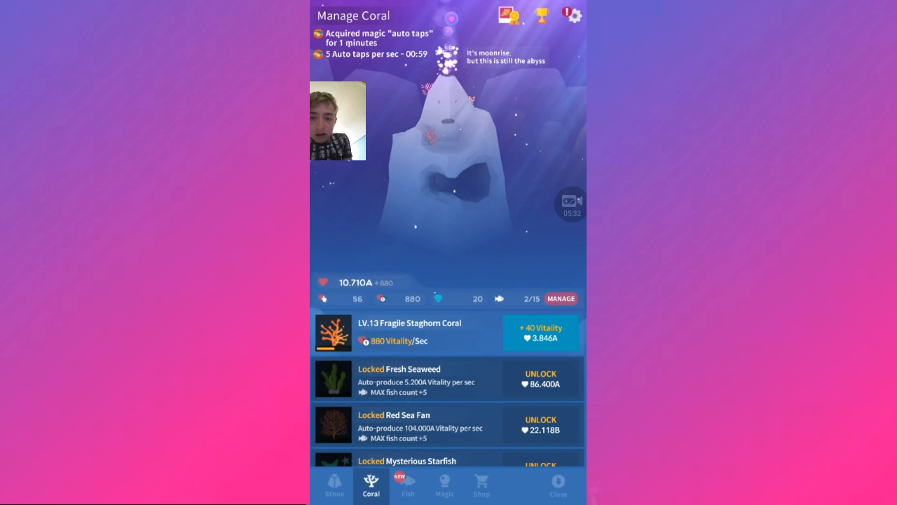
# Upgrade Fragile Staghorn Coral to LV.16 (1.000A Vitality/s), then return to the fish list
pyautogui.click(541, 332)
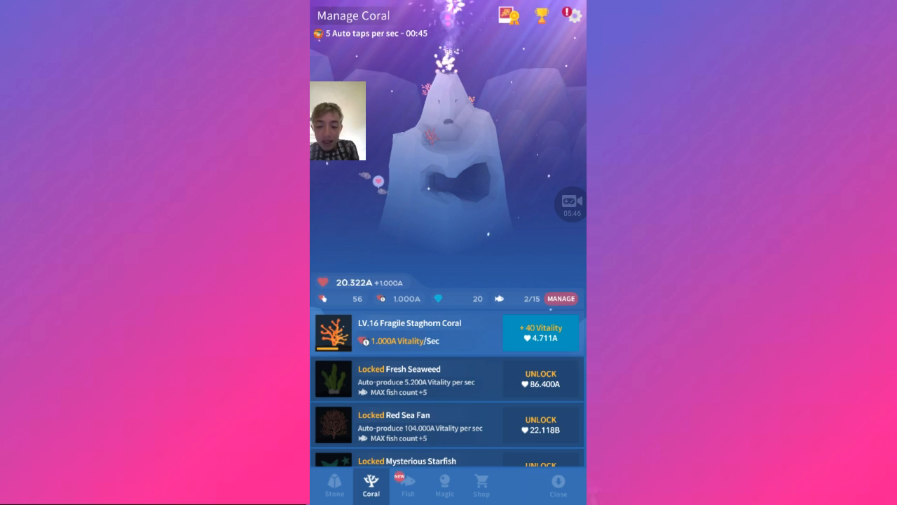
pyautogui.click(407, 485)
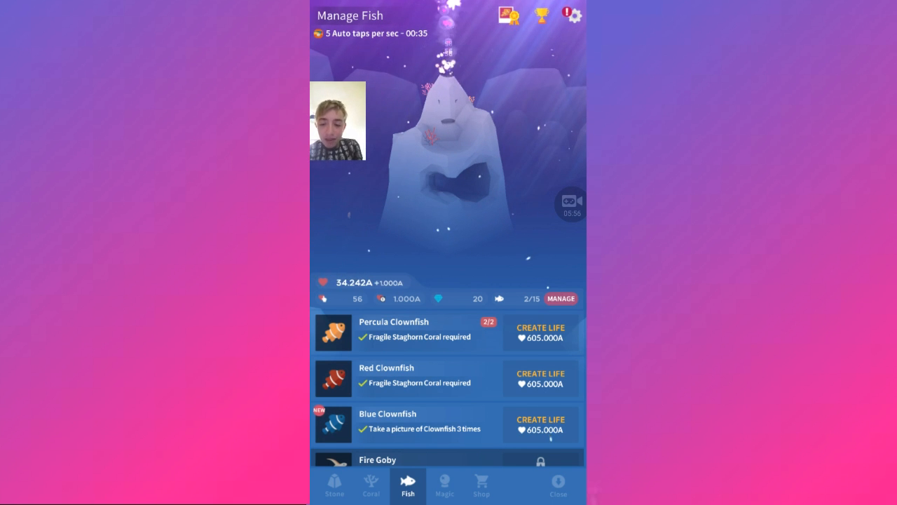
pyautogui.scroll(-3)
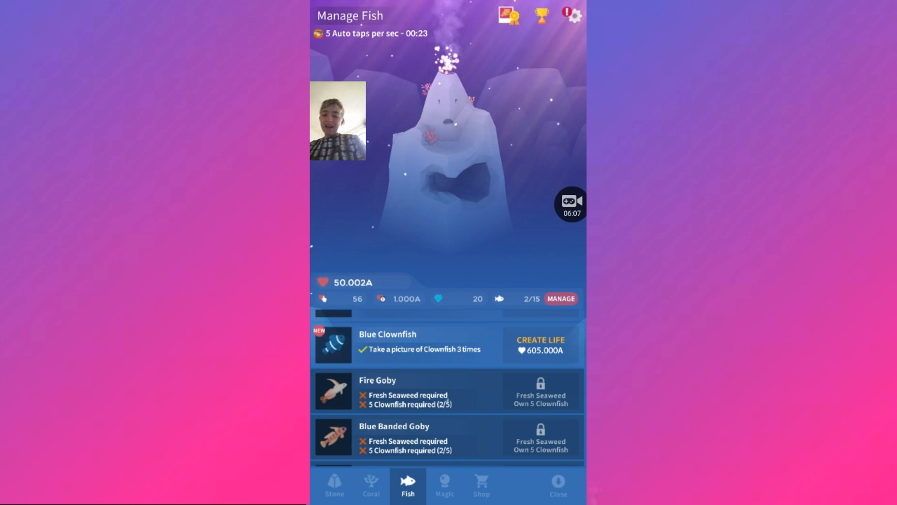
pyautogui.click(572, 203)
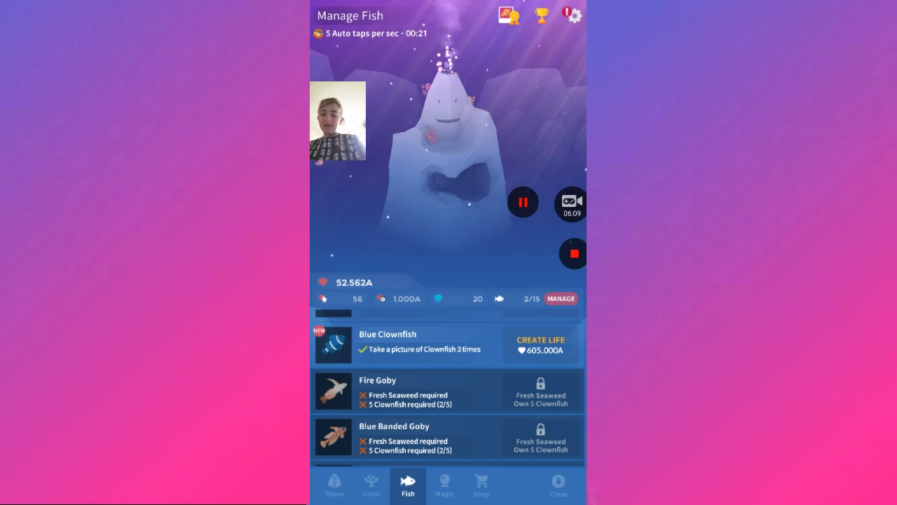